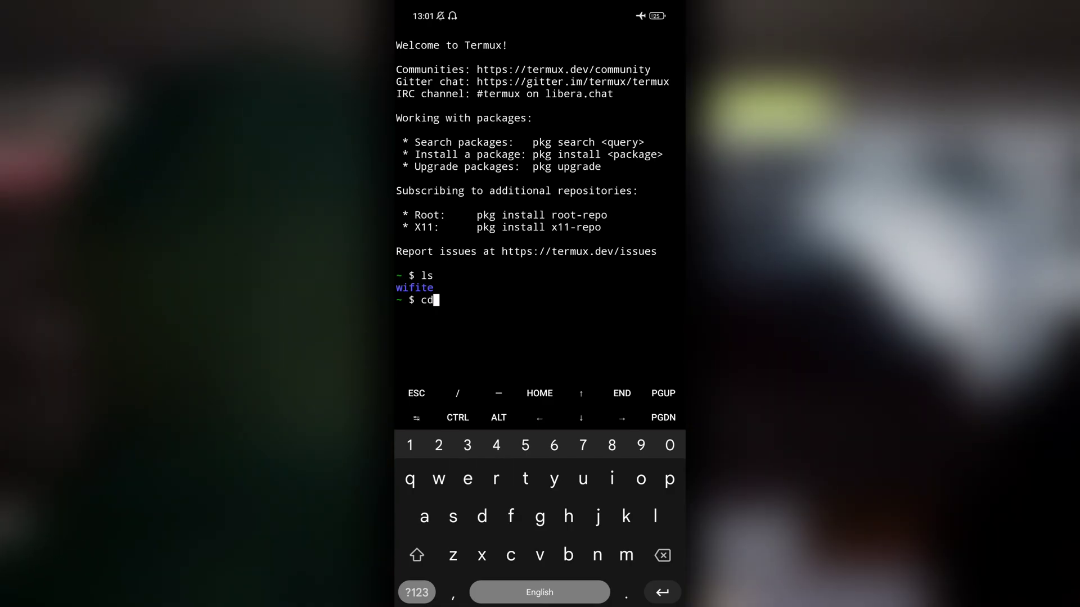
Enter the wifite folder and run python2 wifite.py, which refuses without root; check uname.
type("wifite")
type("python")
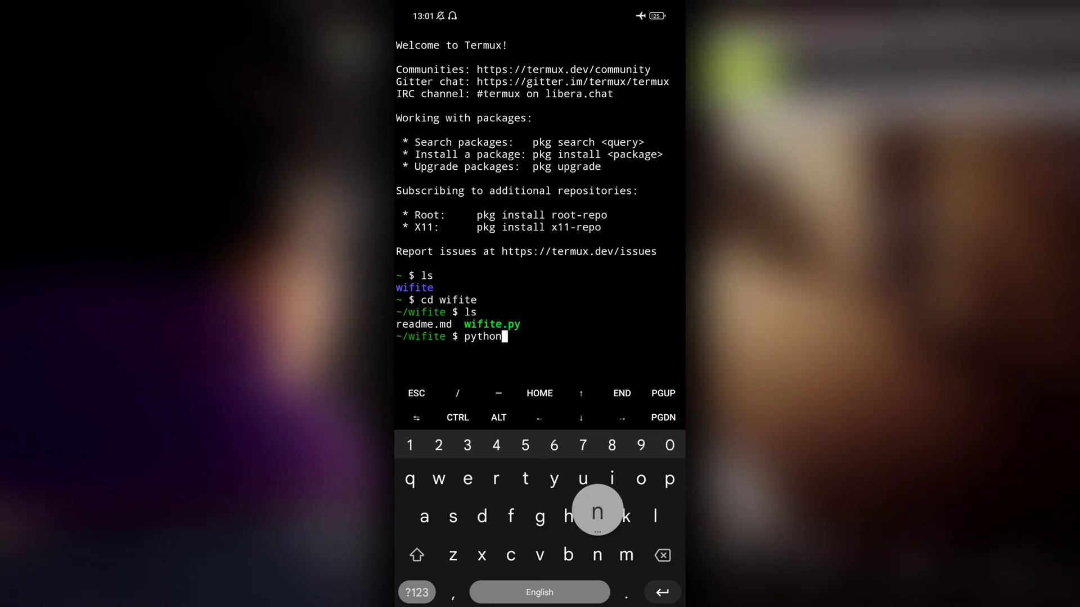
type("2 wifite.py")
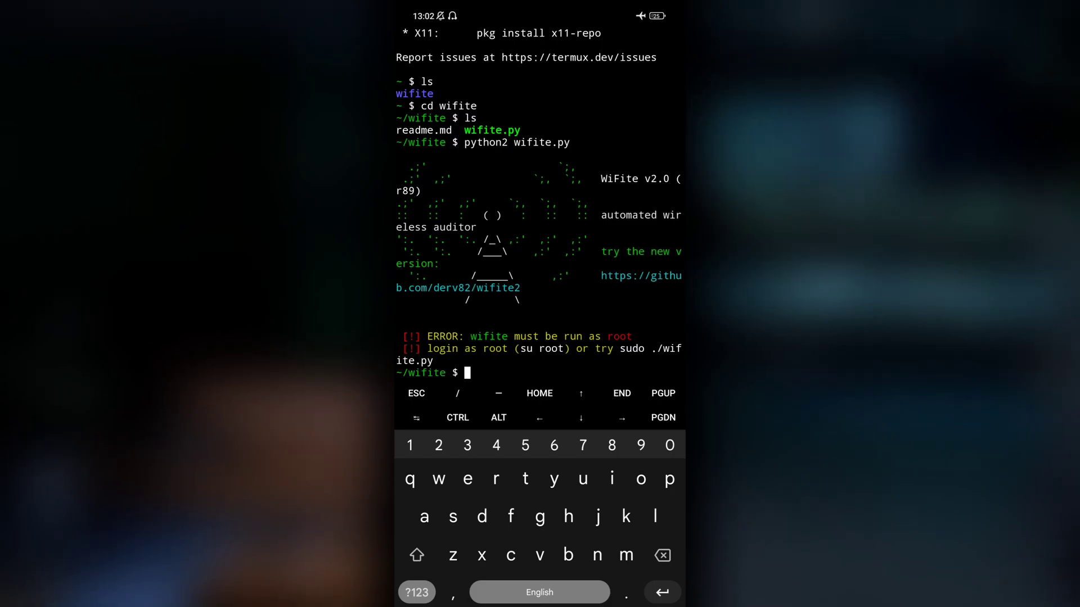
type("uns")
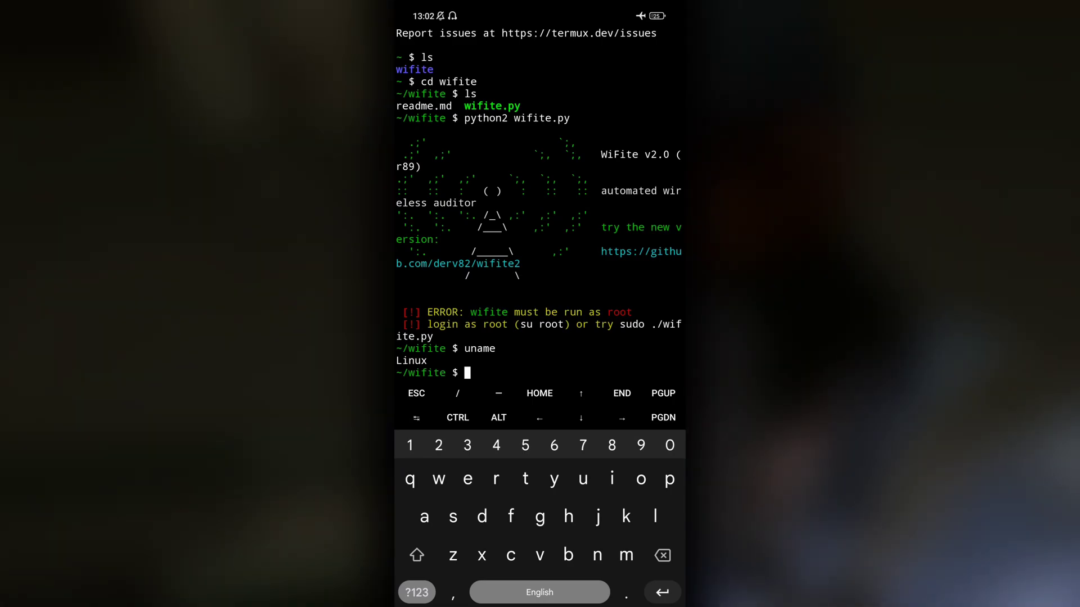
Run whoami, confirming the Termux shell runs as a non-root app user.
type("whoami")
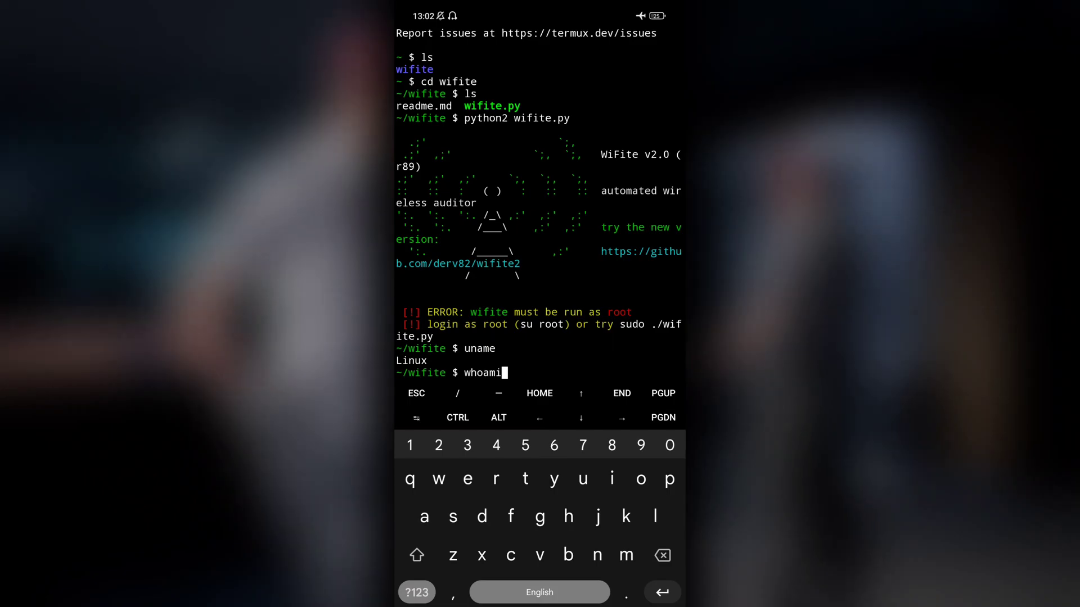
key("Enter")
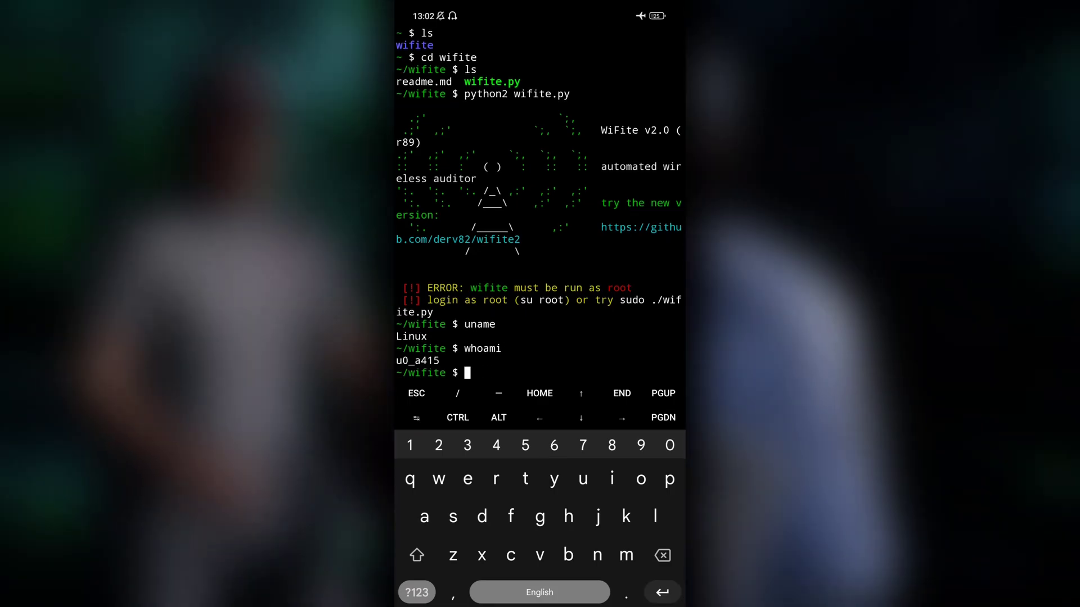
double_click(412, 361)
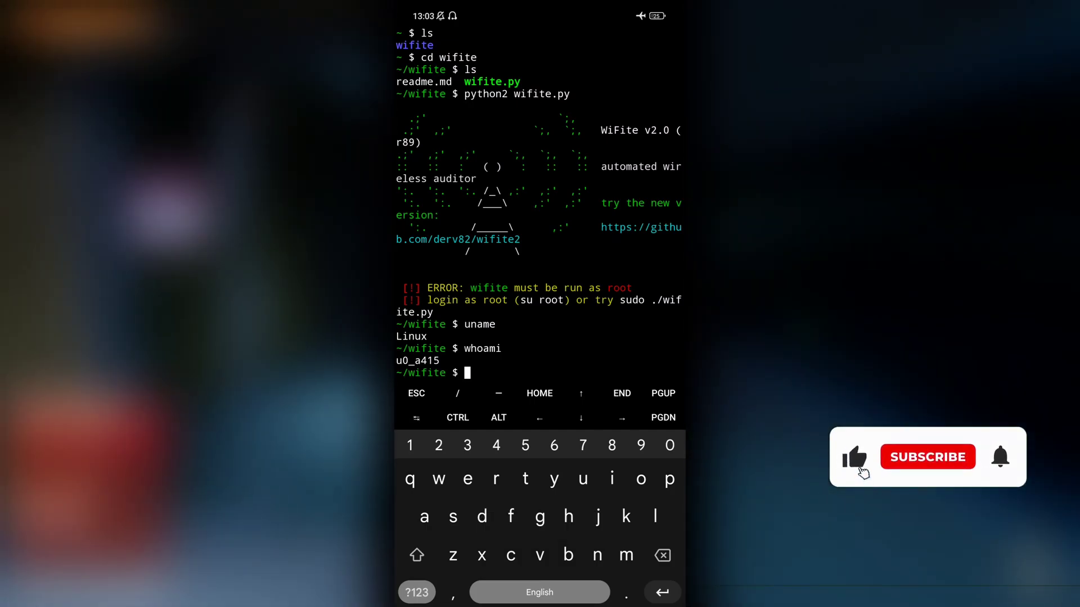
left_click(927, 458)
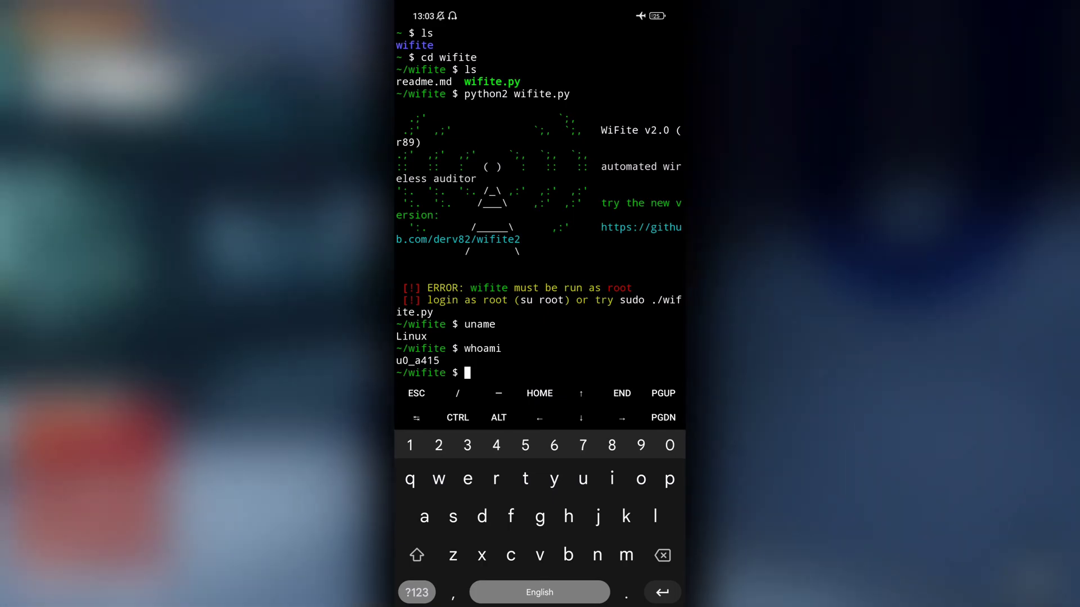
left_click_drag(539, 7, 539, 275)
type("apt insta")
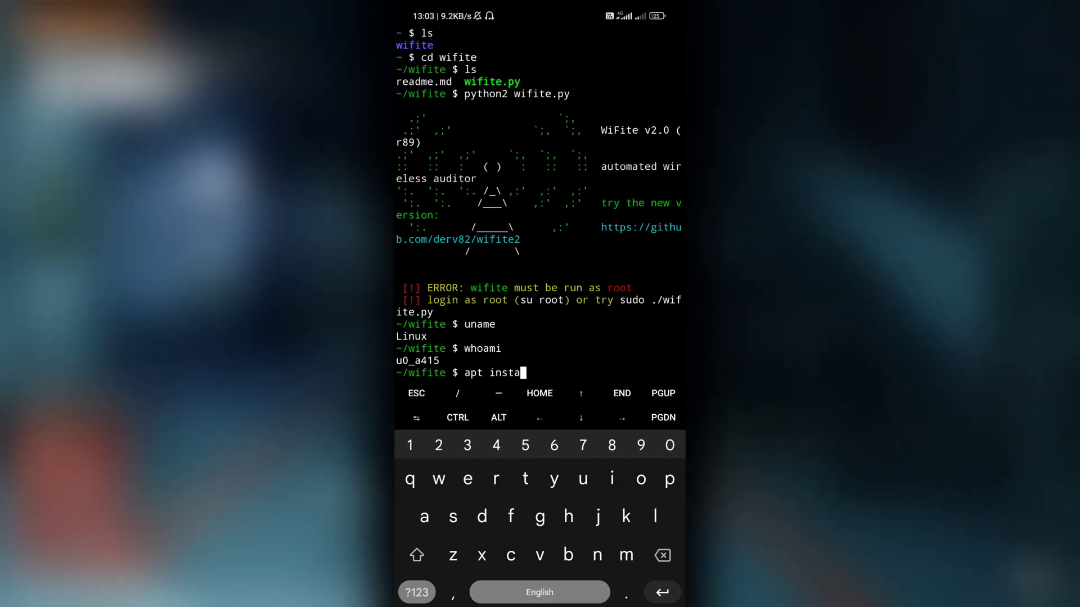
Run apt install fakeroot, which reports fakeroot is already installed.
type("ll fa")
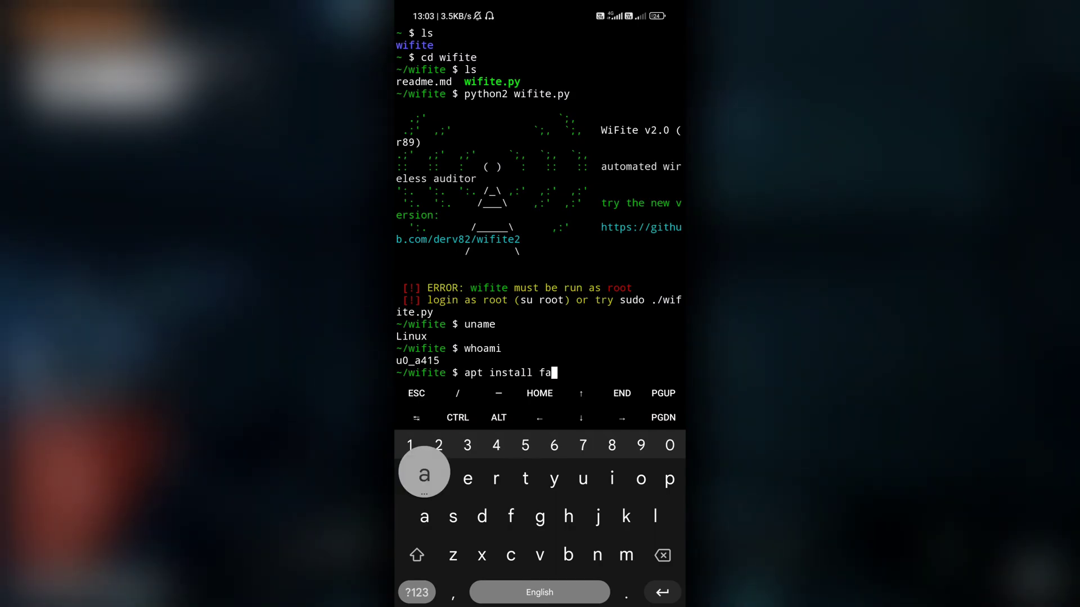
type("keroot")
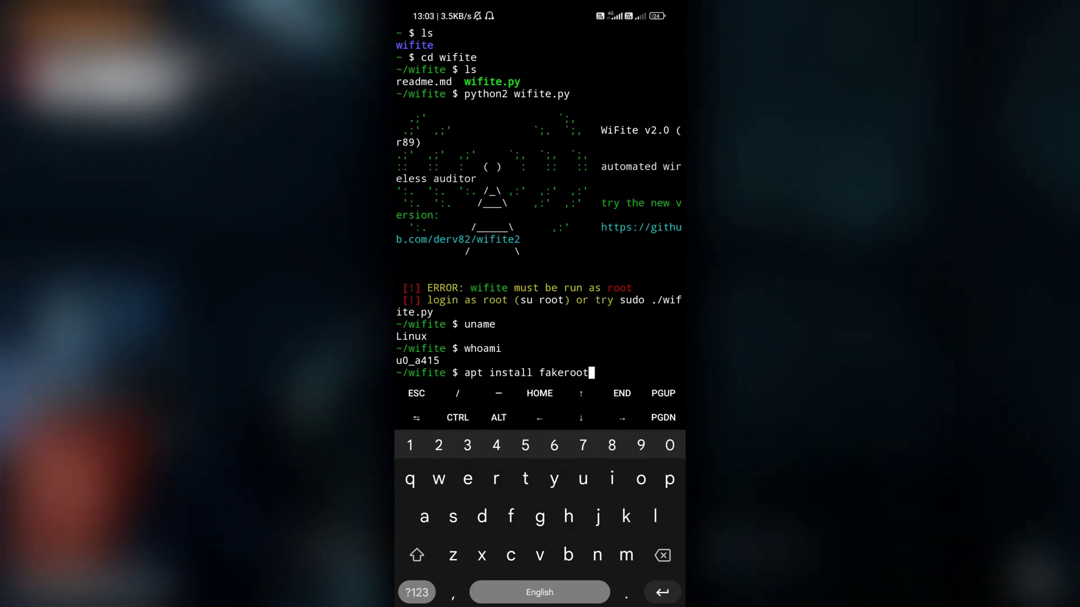
key("Enter")
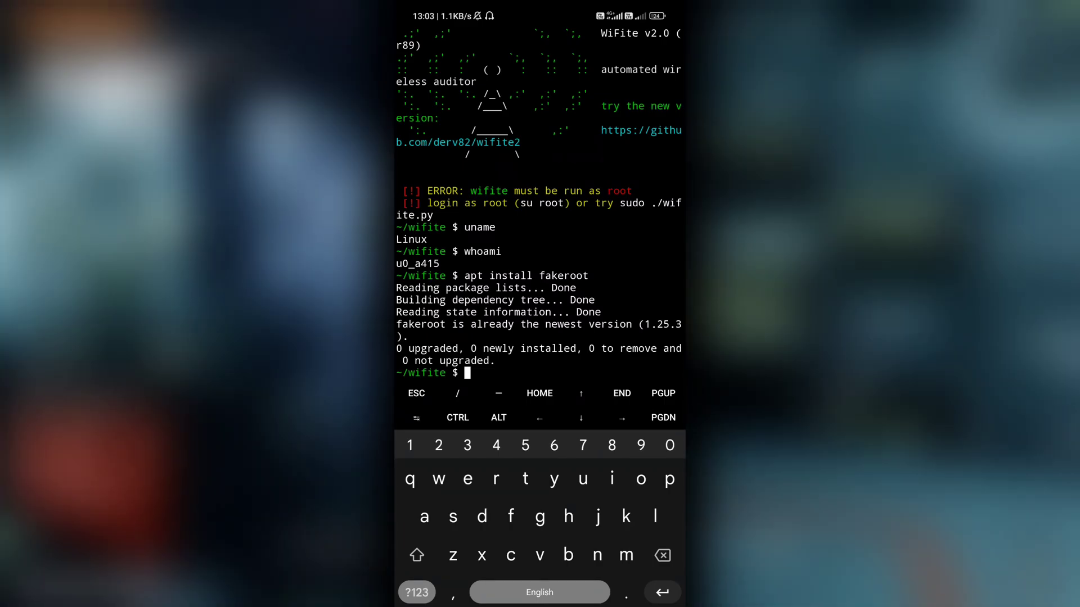
Run apt update && apt upgrade and answer n to decline upgrading git and termux-tools.
type("apt uodate && apt")
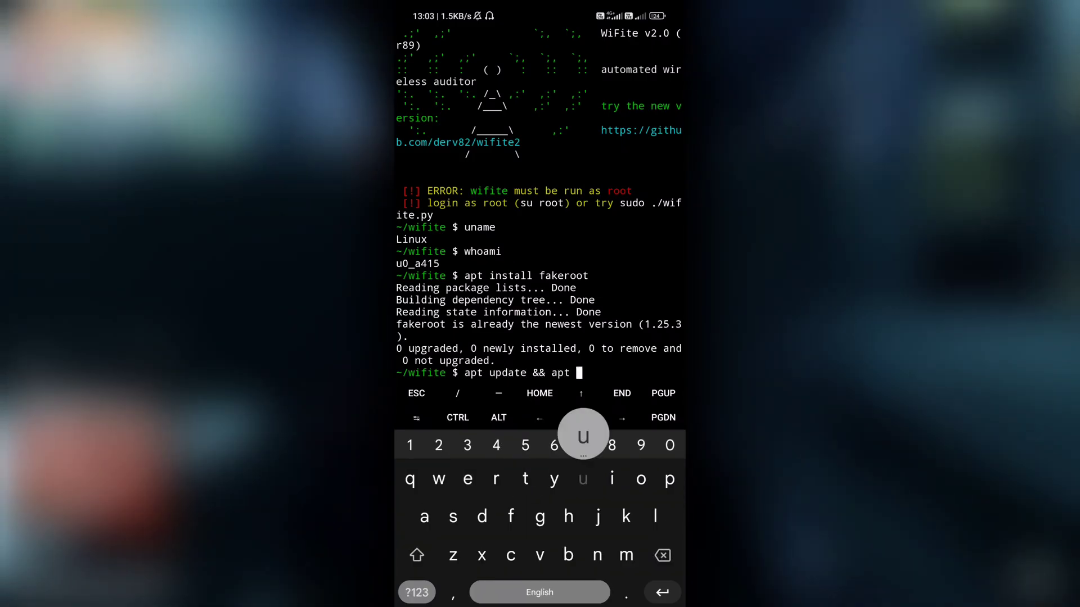
type("upgra")
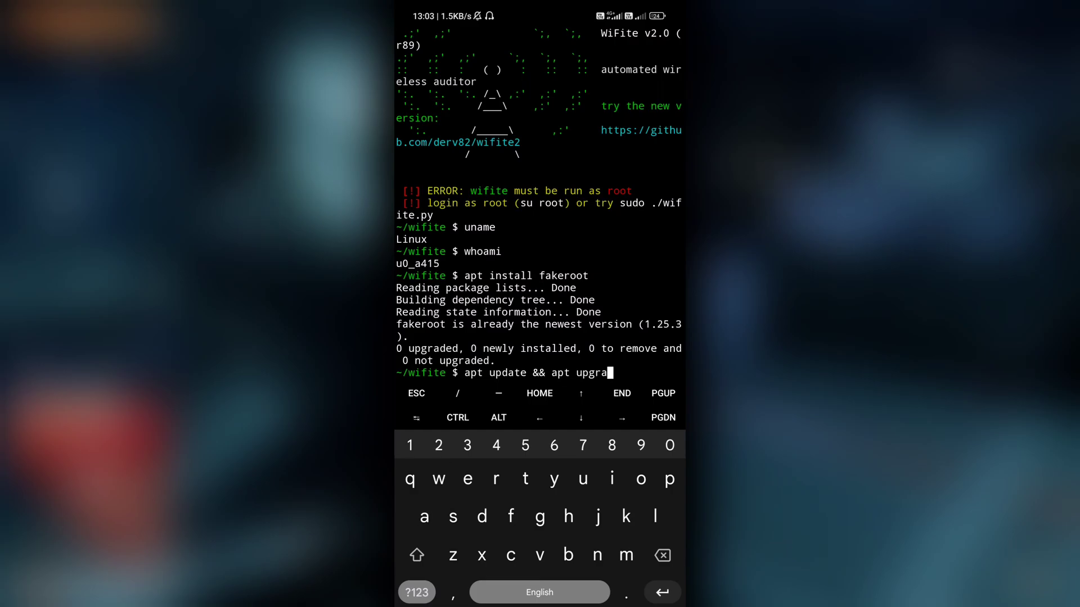
key("Enter")
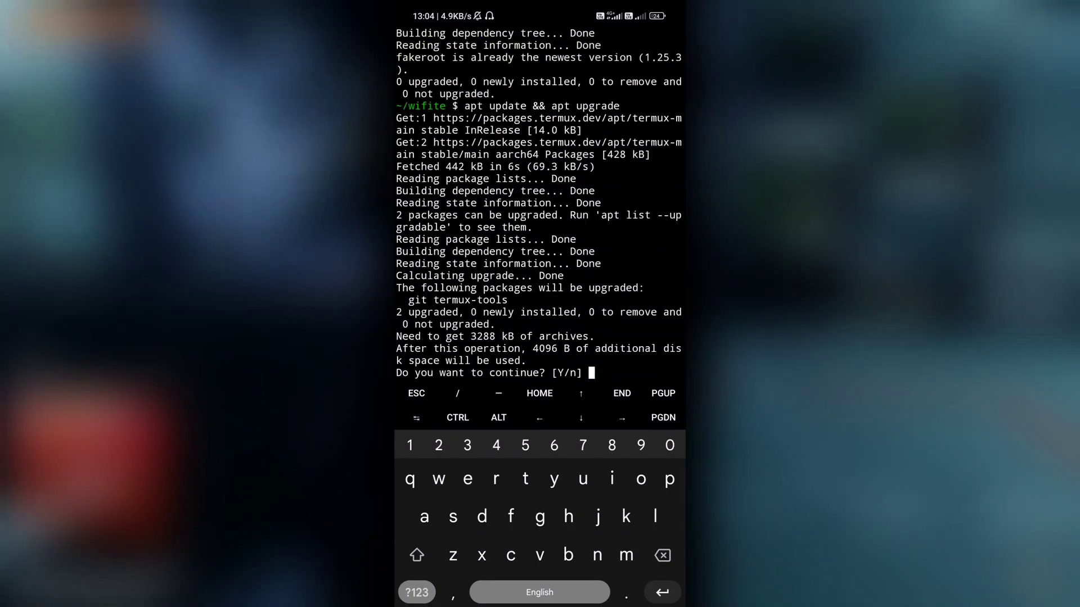
type("n")
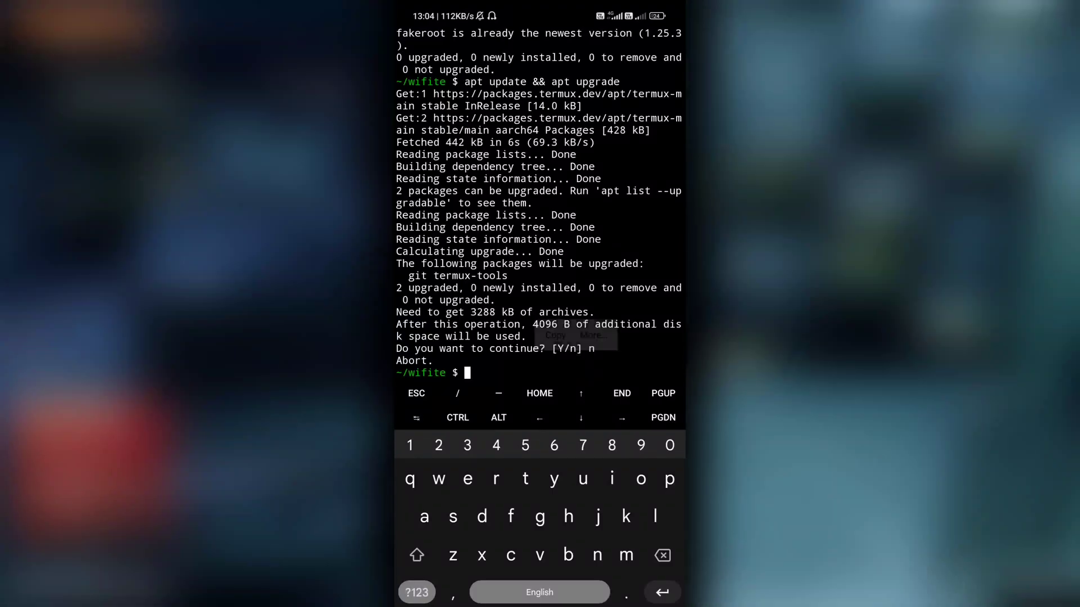
Rerun apt install fakeroot.
type("apt")
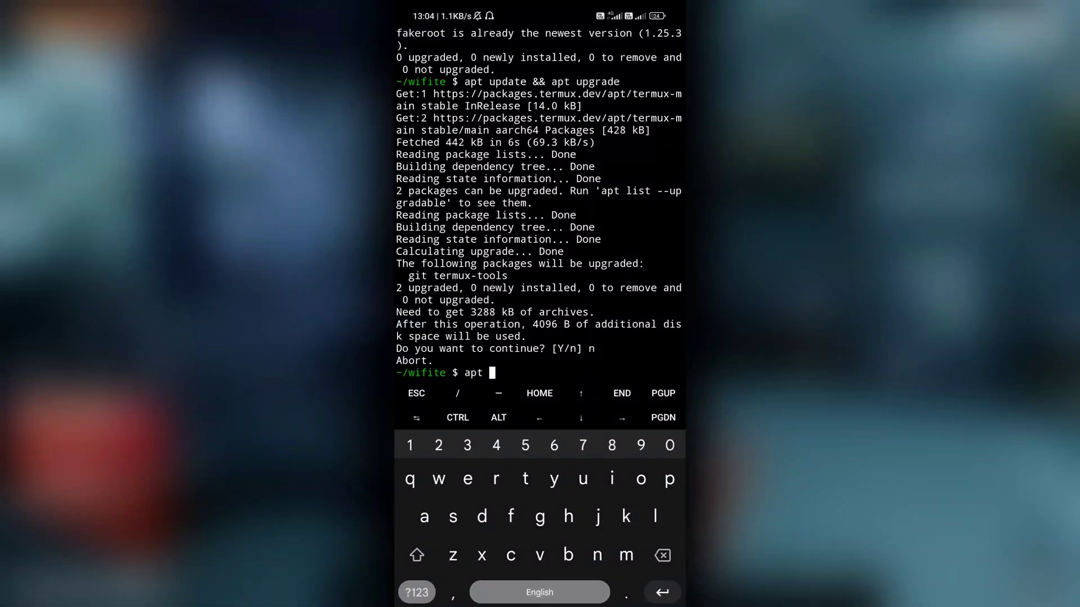
type("install fakeroot")
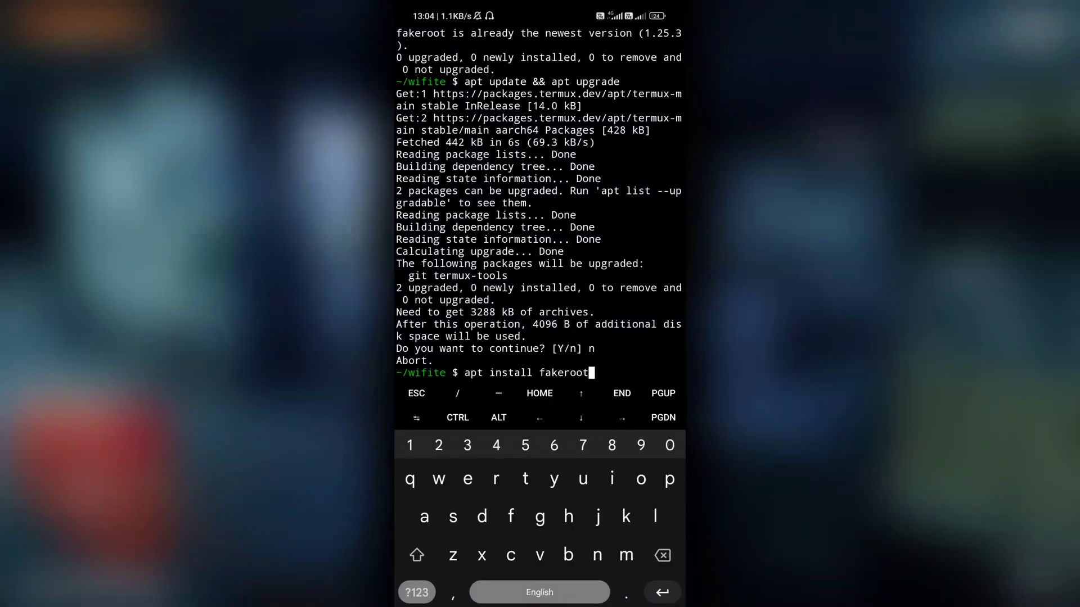
key("Enter")
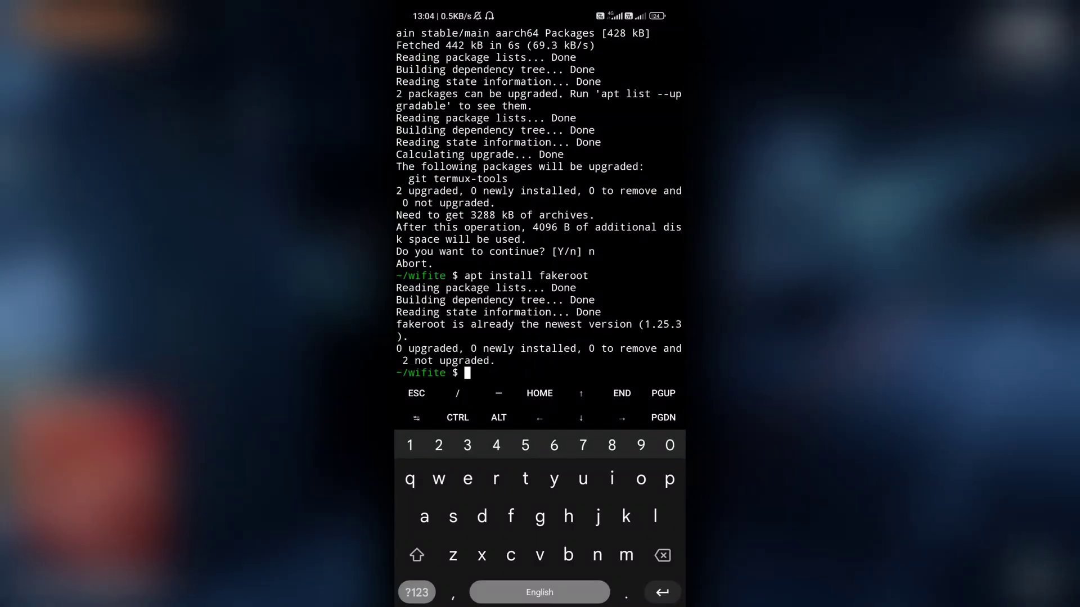
Start a fakeroot shell and confirm with whoami that it reports root.
type("fake")
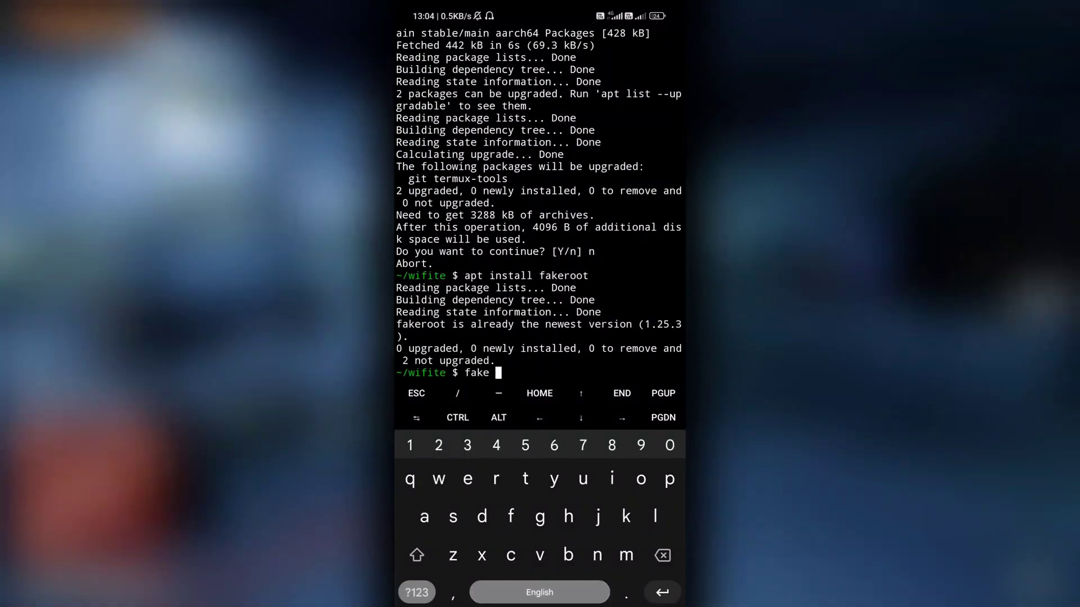
type("root")
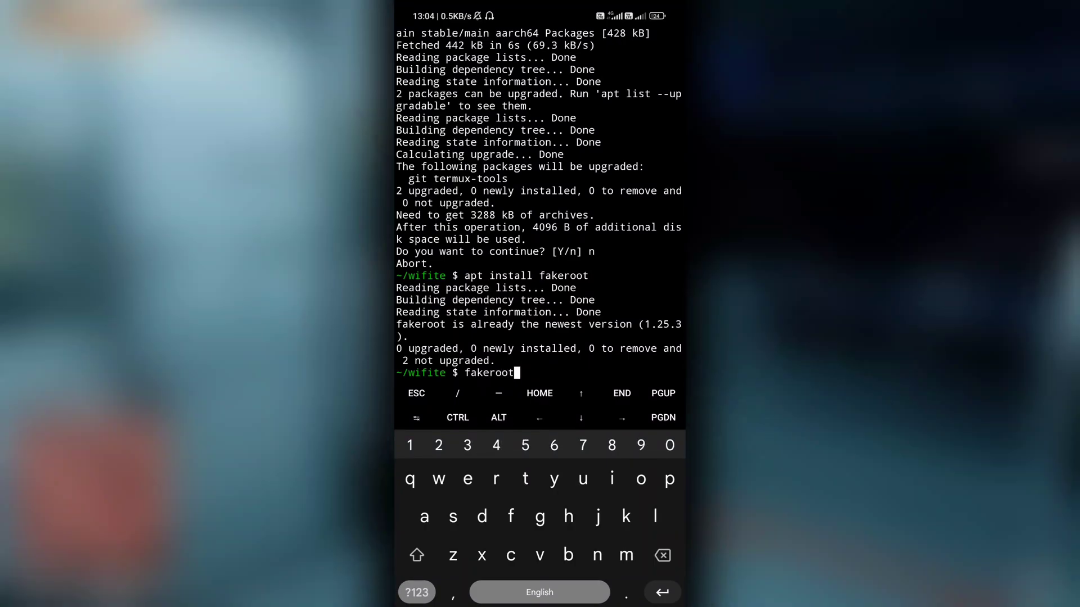
key("Enter")
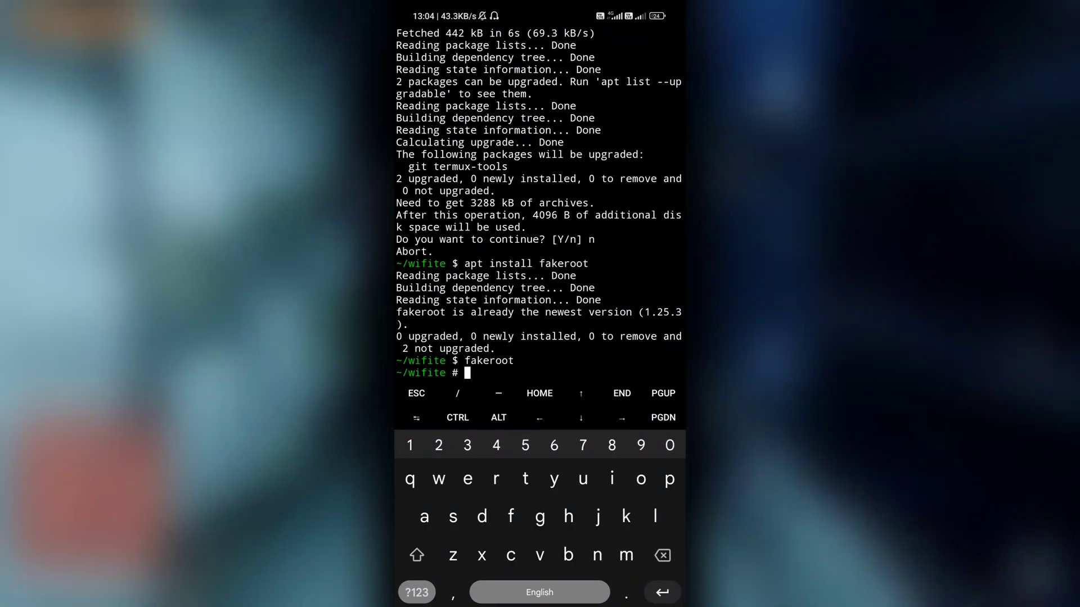
type("who")
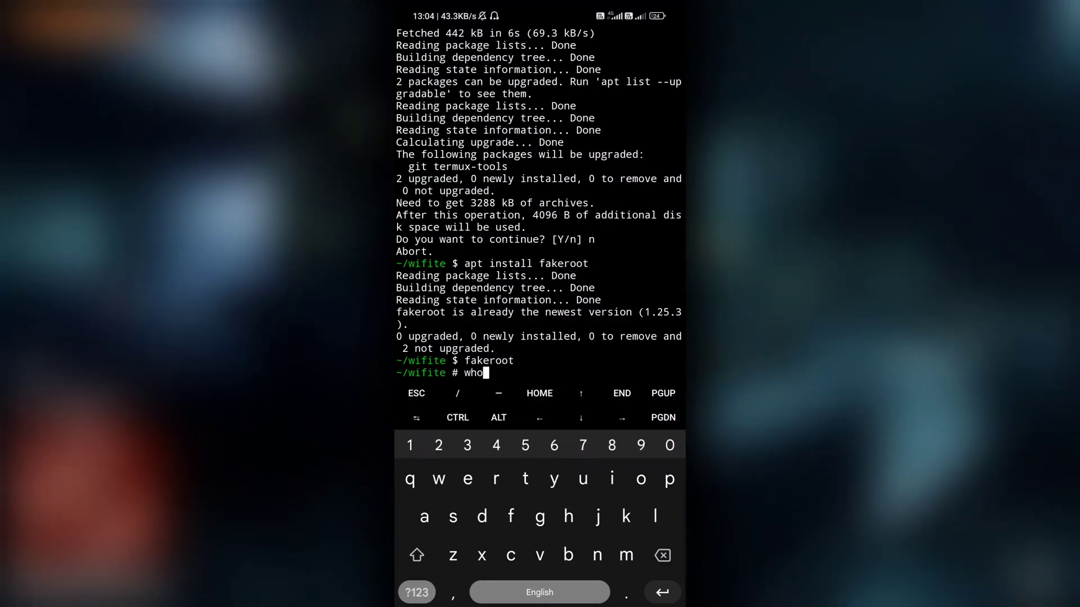
key("Enter")
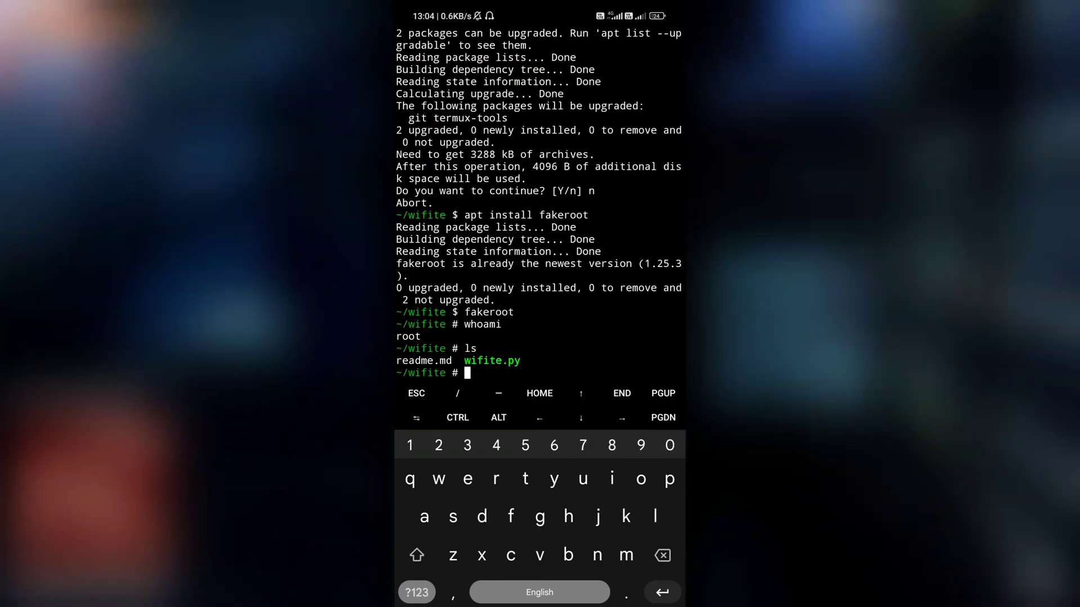
Run python2 wifite.py, which now fails because aircrack-ng isn't found.
type("python")
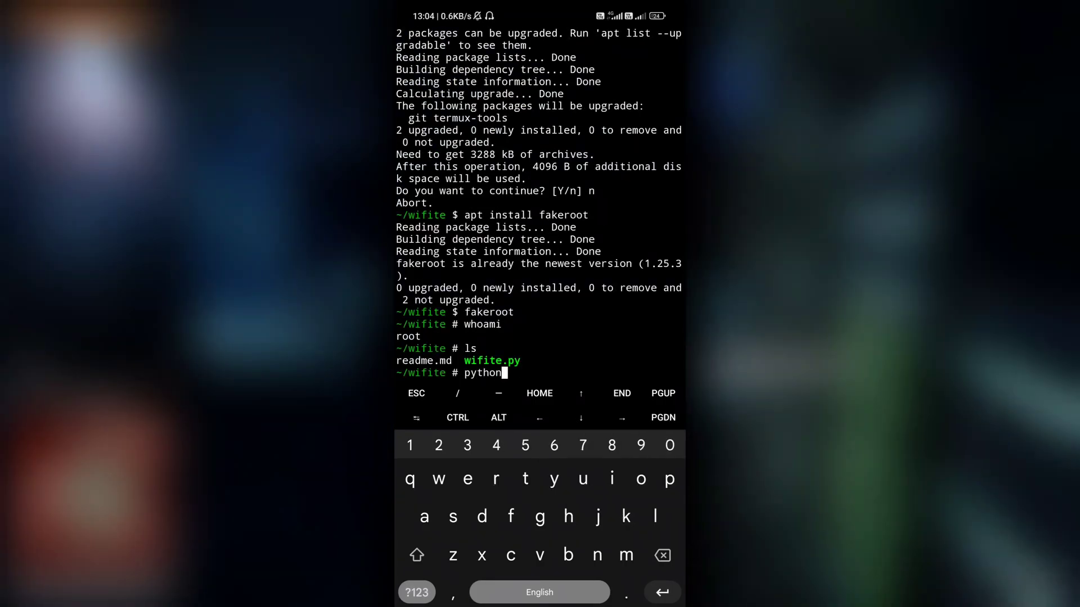
left_click(467, 479)
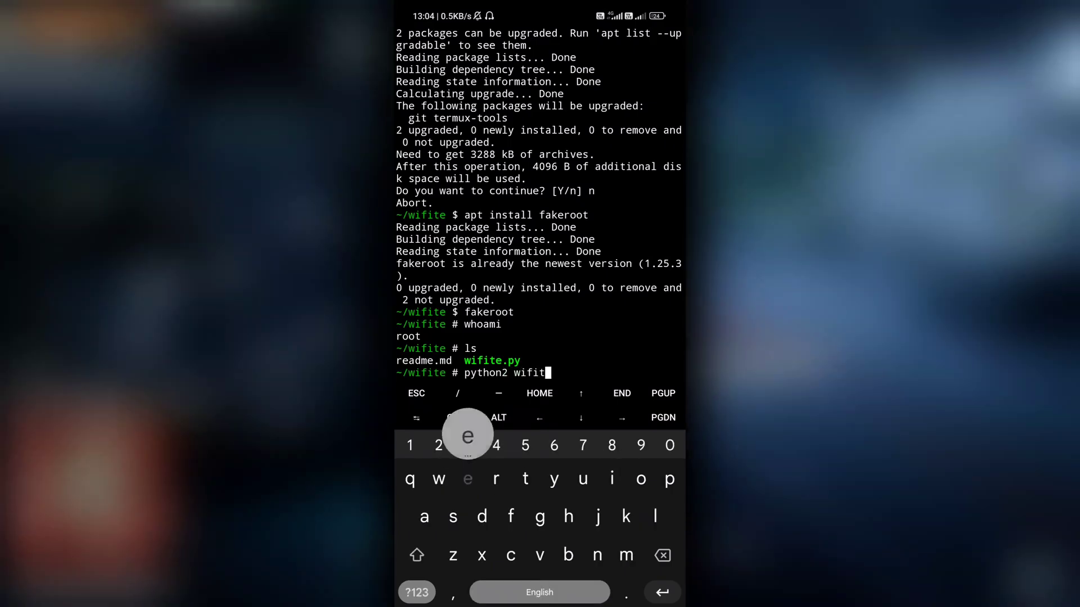
type("e.py")
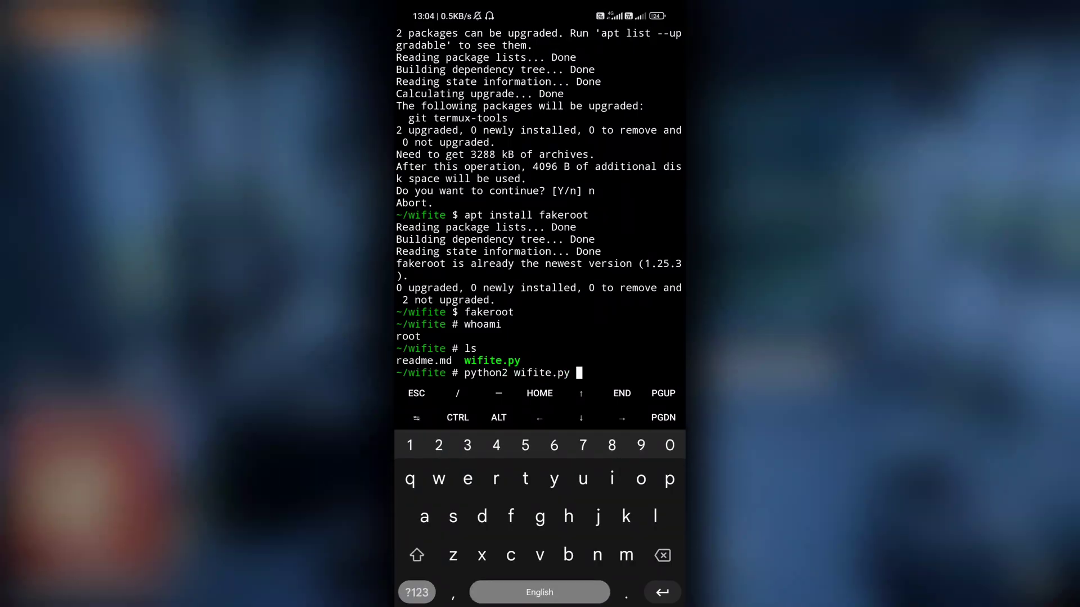
key("Enter")
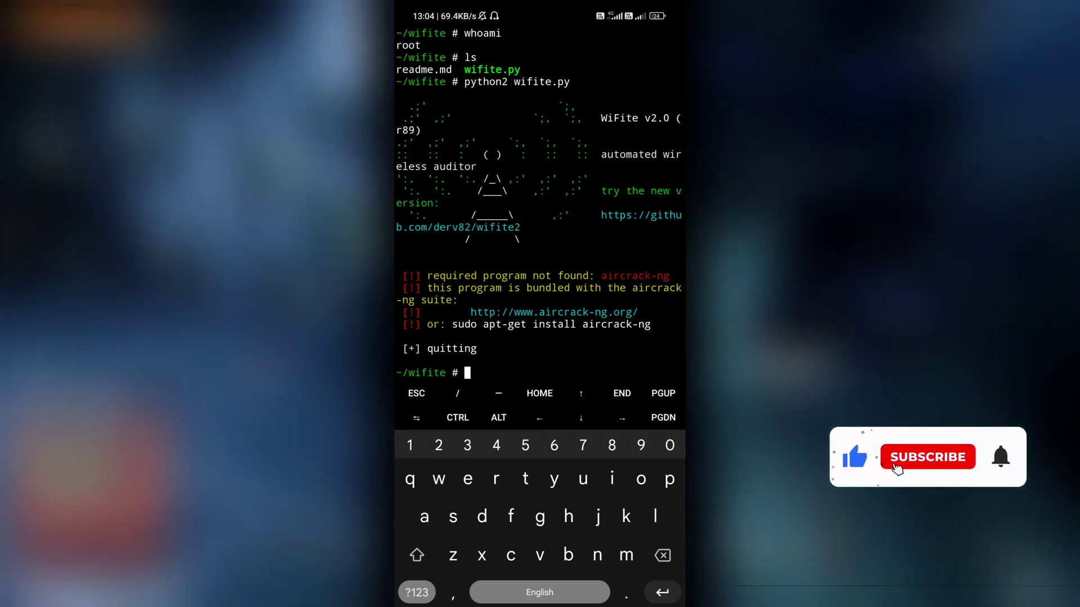
Try apt install some inside fakeroot, which is refused because running as root is disabled.
left_click(926, 458)
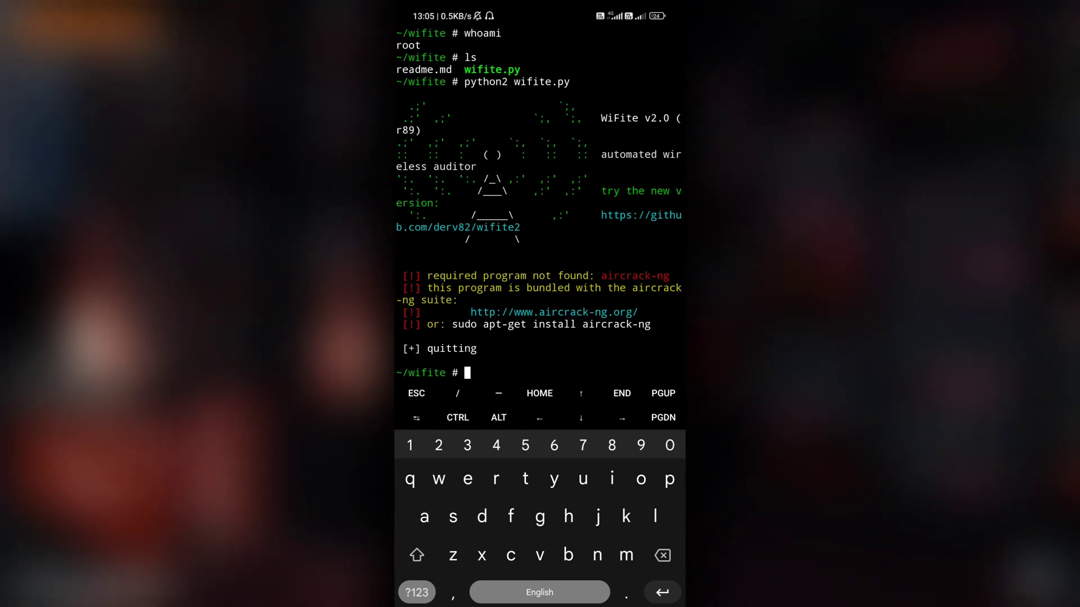
type("apt i")
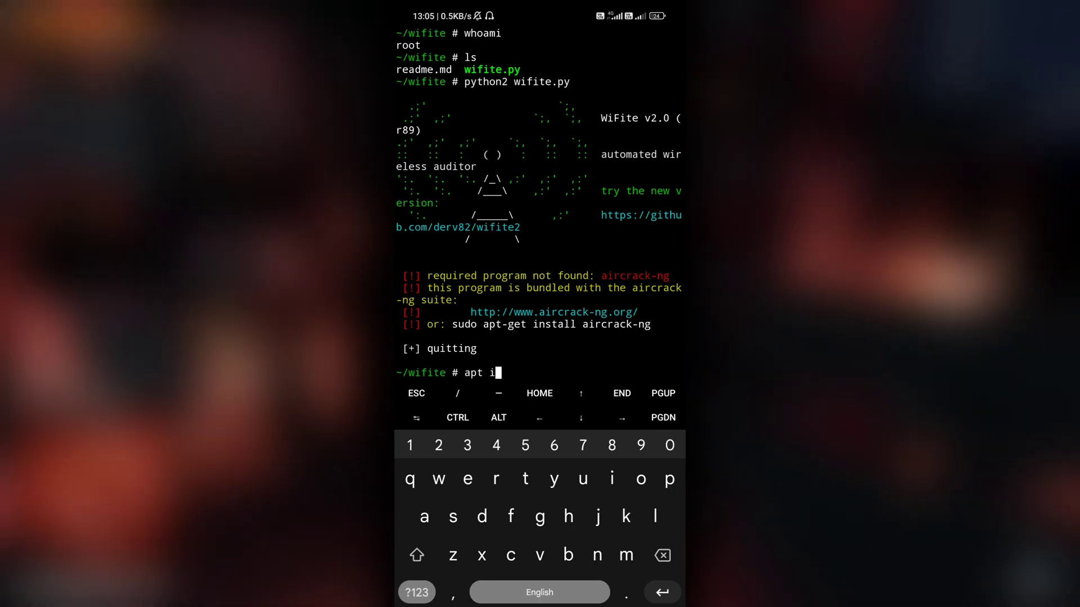
type("nstall s")
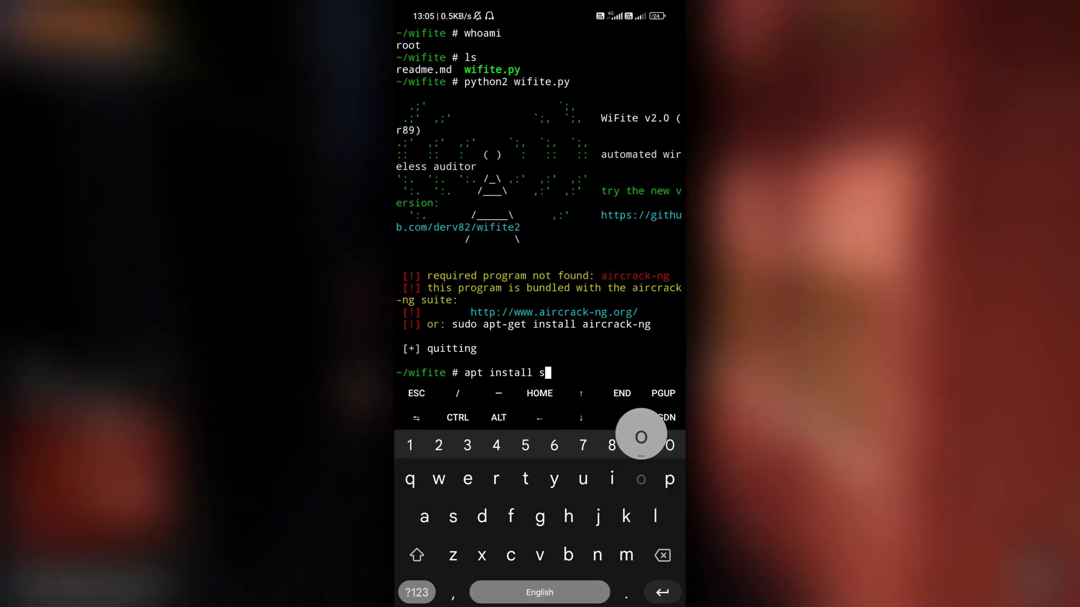
type("ome")
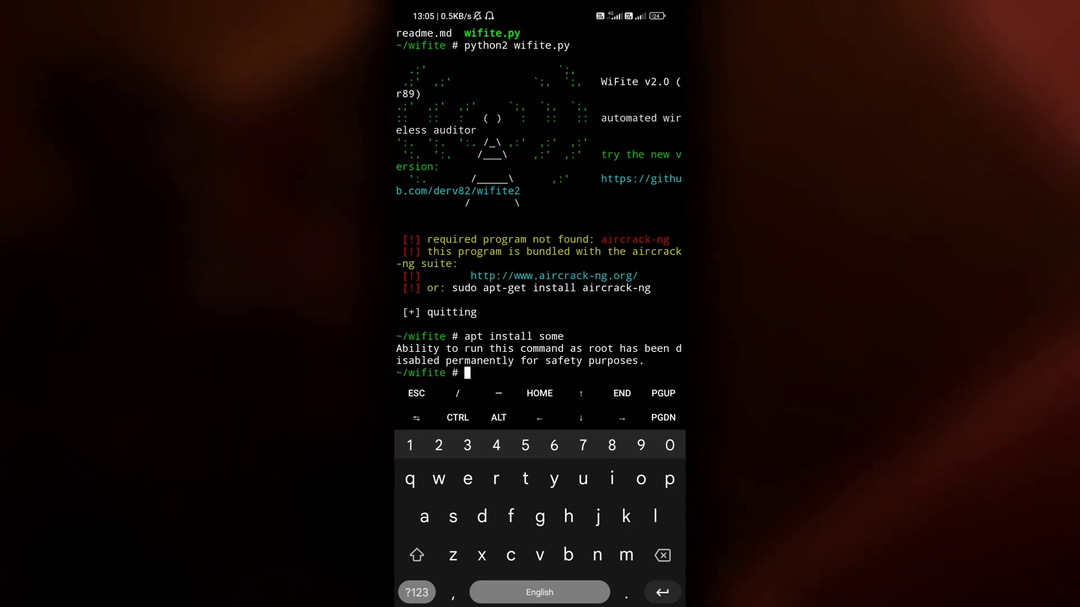
Mistype whoamo, then run whoami, which still reports root.
type("exit")
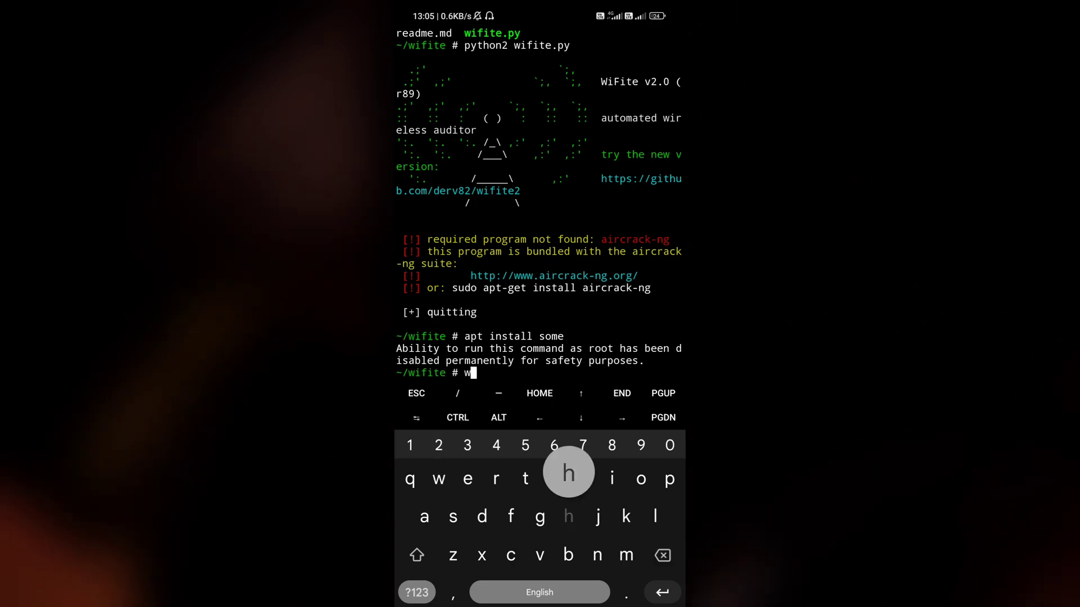
type("hoamo")
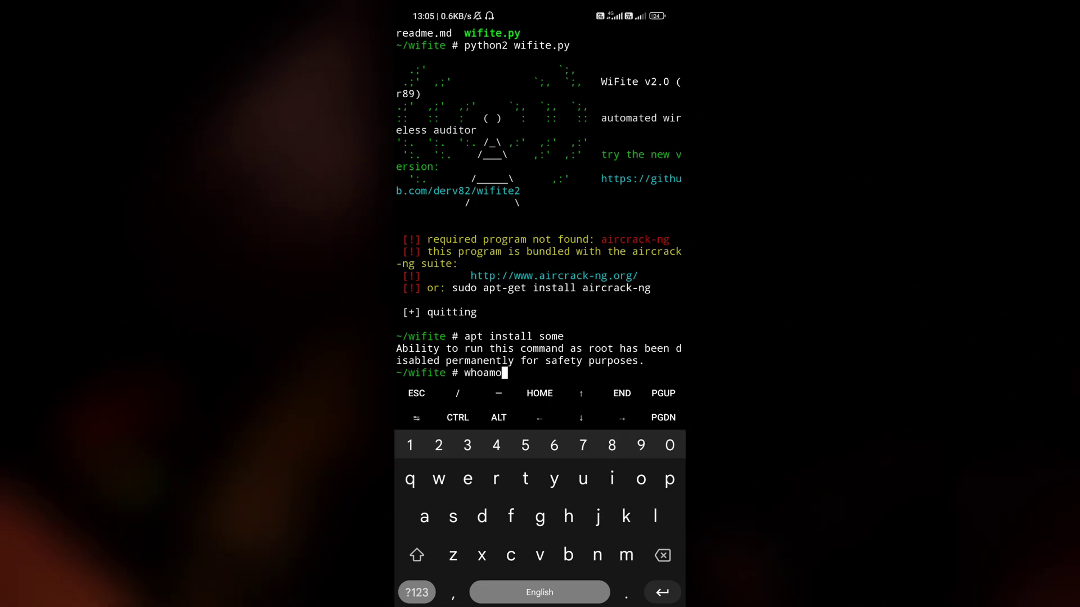
key("Enter")
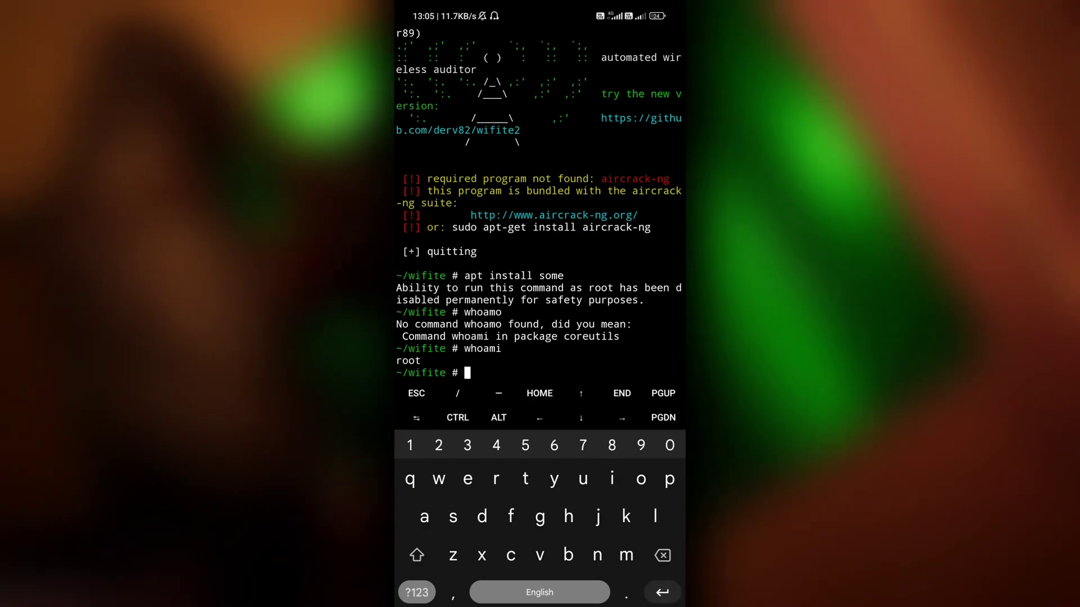